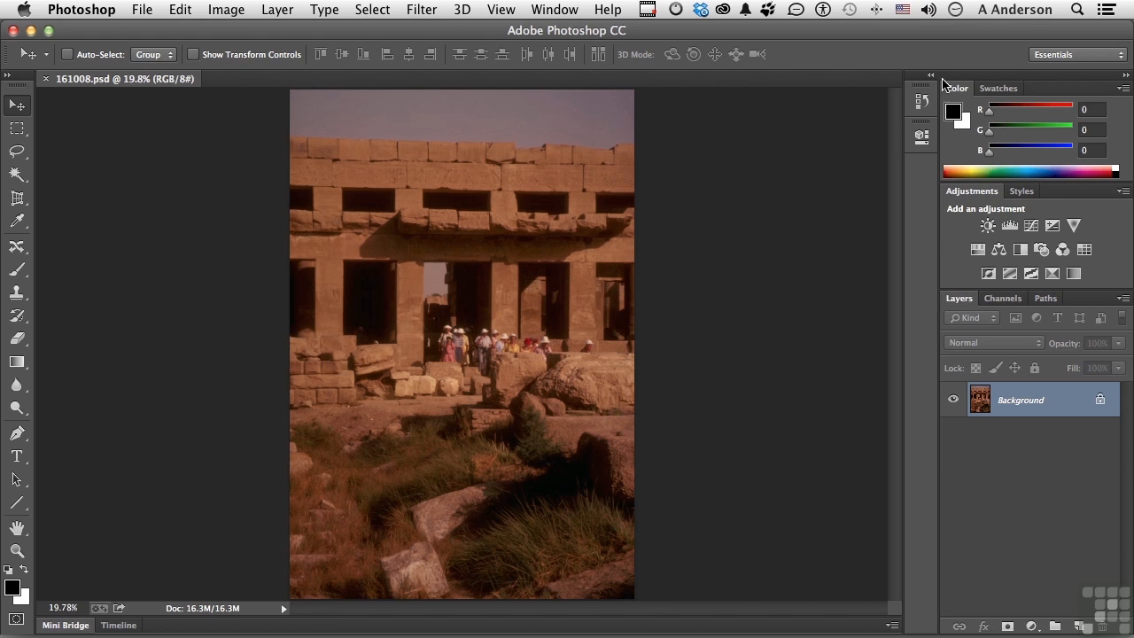
mouse_move(554, 8)
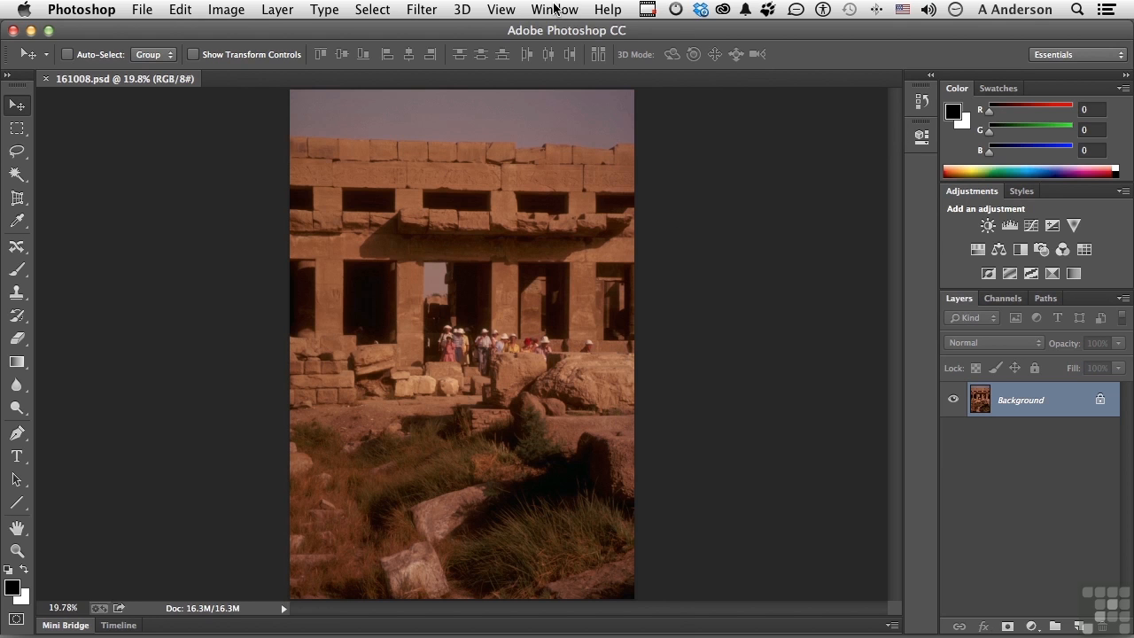
Show the Actions panel and briefly expand the Default Actions set to preview it.
click(553, 10)
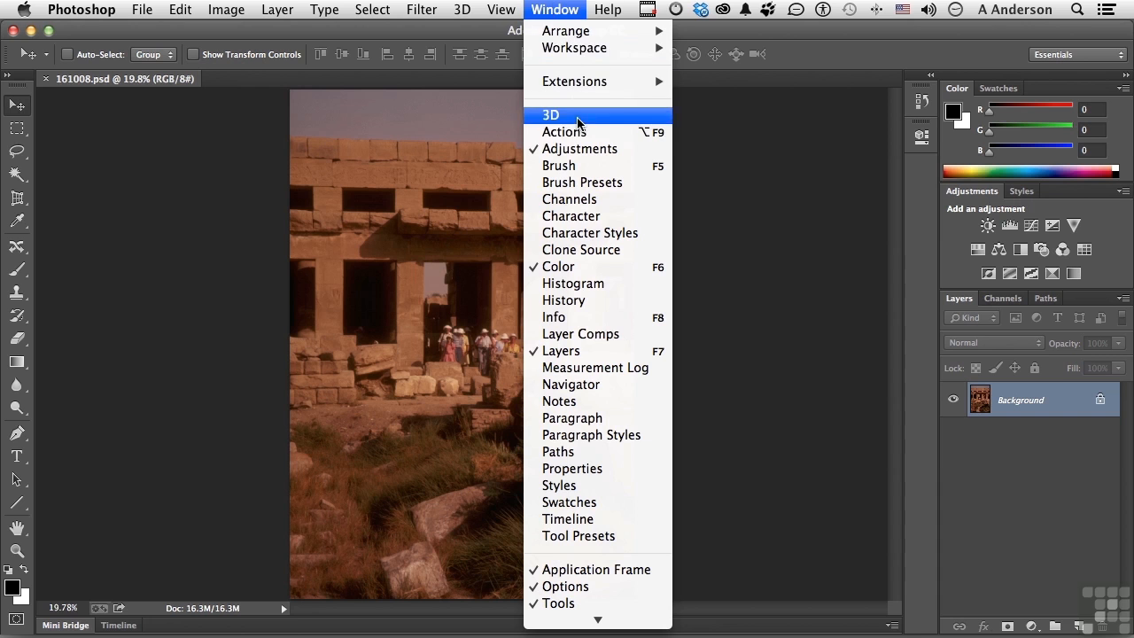
click(564, 131)
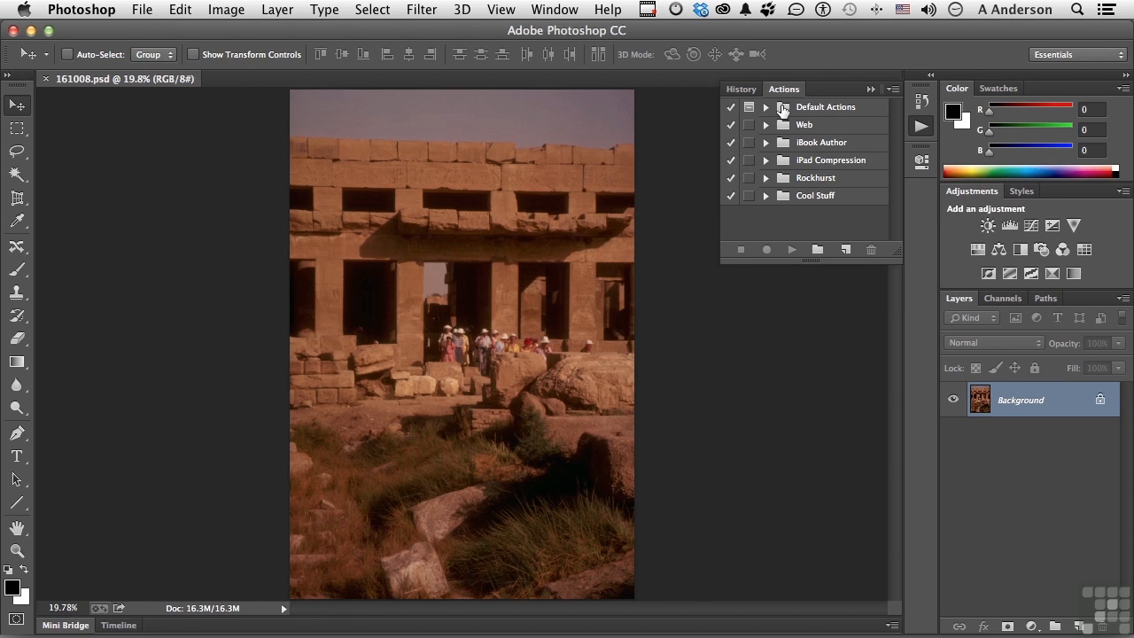
click(765, 107)
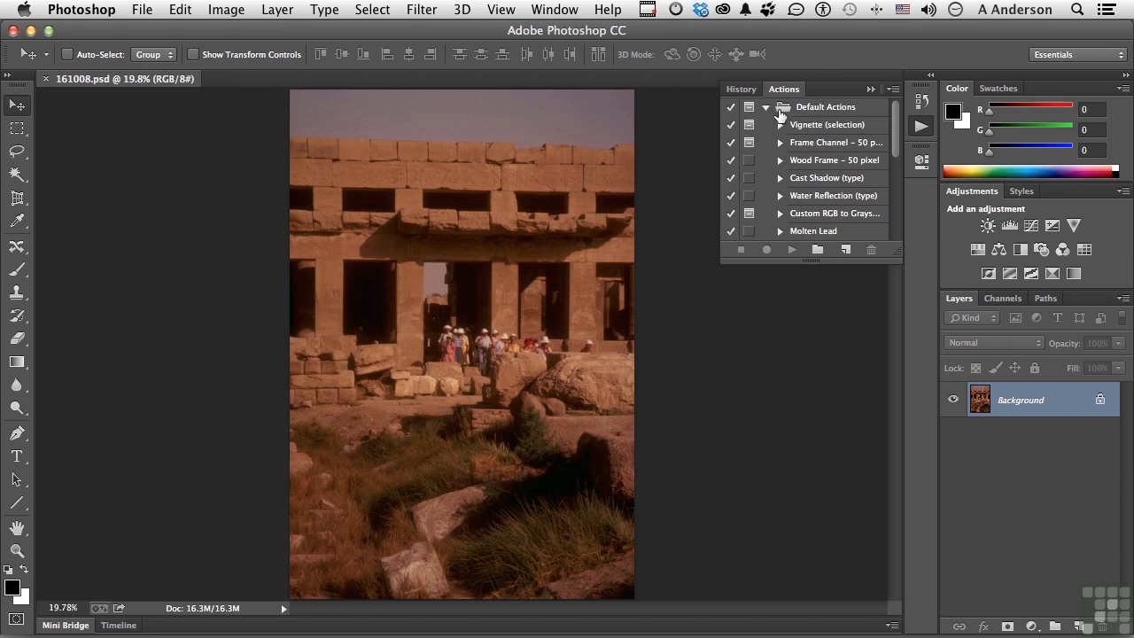
click(766, 107)
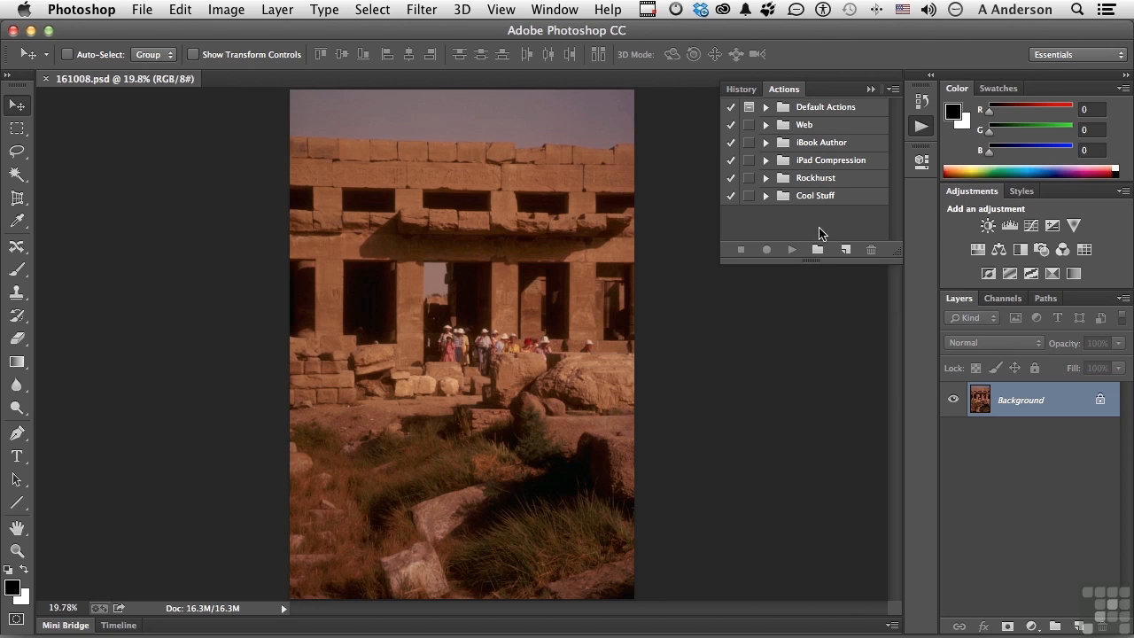
Create a new action set called 'Egypt' below the existing sets.
click(817, 249)
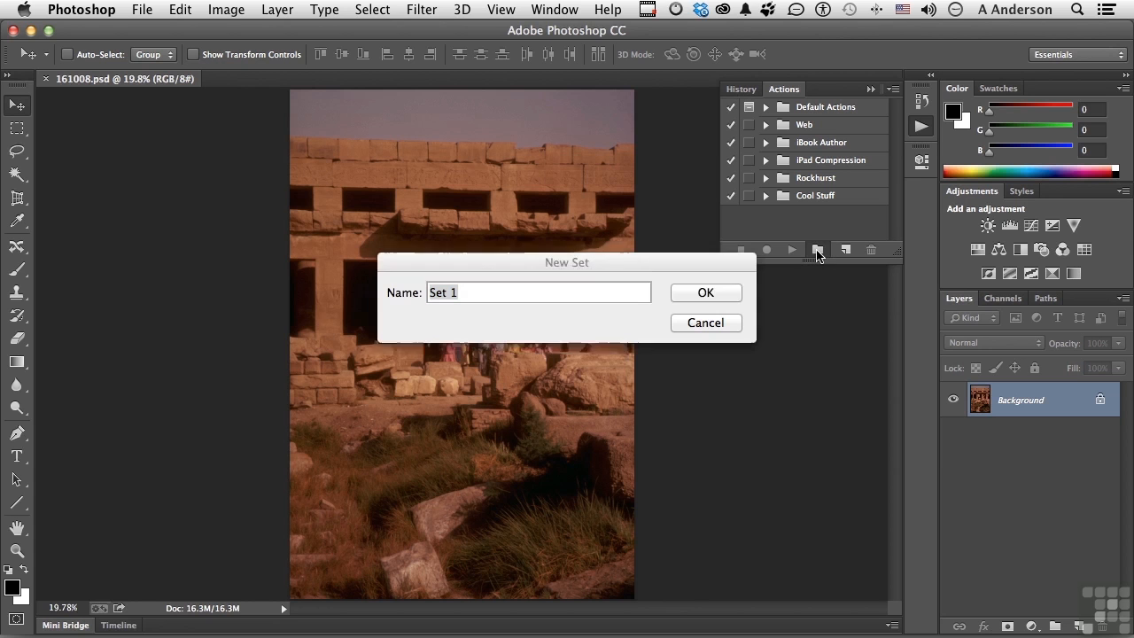
text(Egypt)
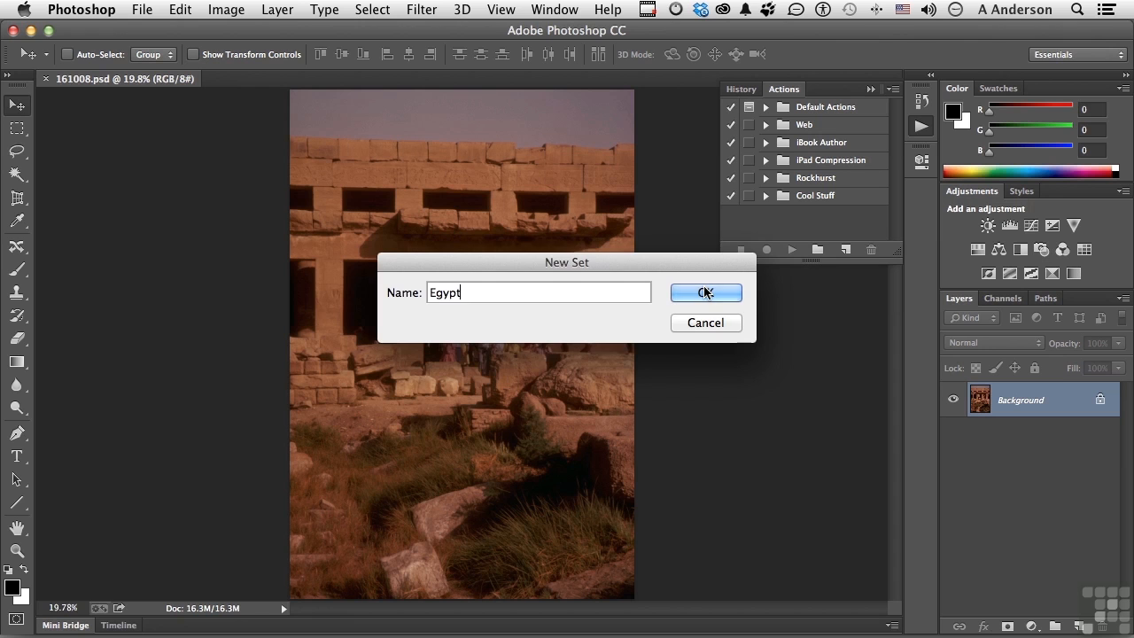
click(704, 293)
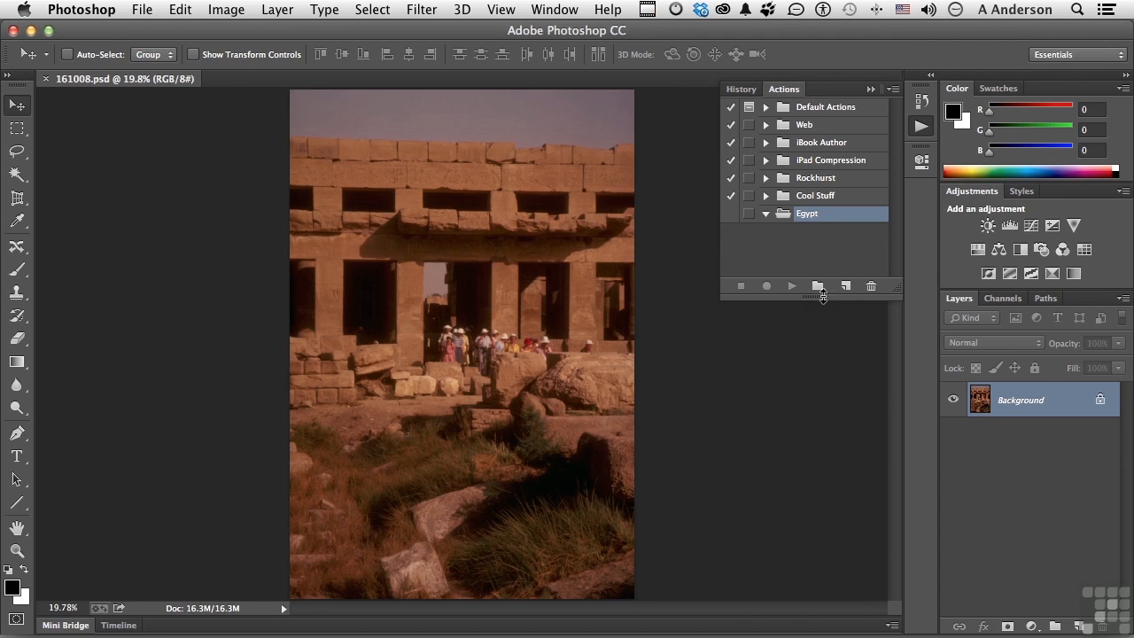
Create action 'Color Correction 1' in Egypt, no function key or colour, and start recording.
click(844, 286)
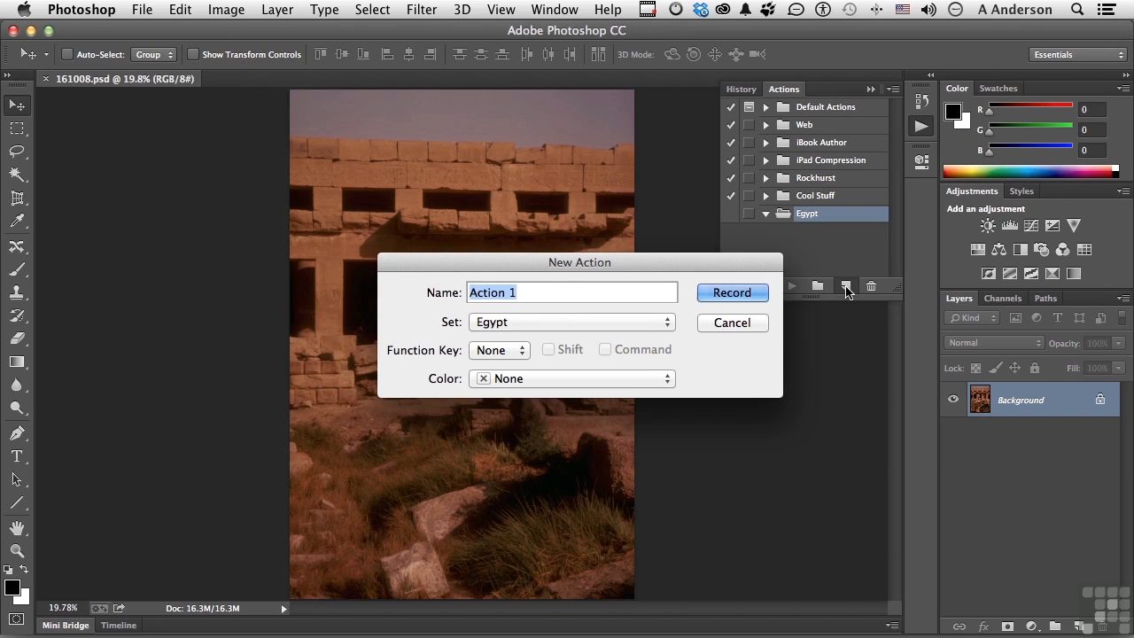
text(Color Correction 1)
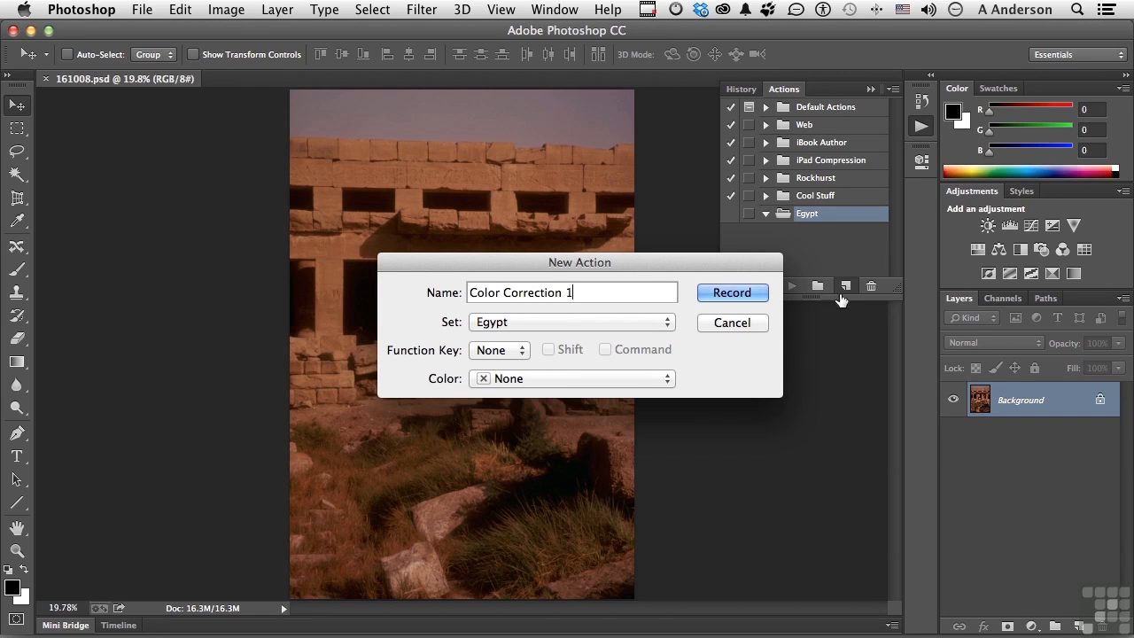
click(571, 321)
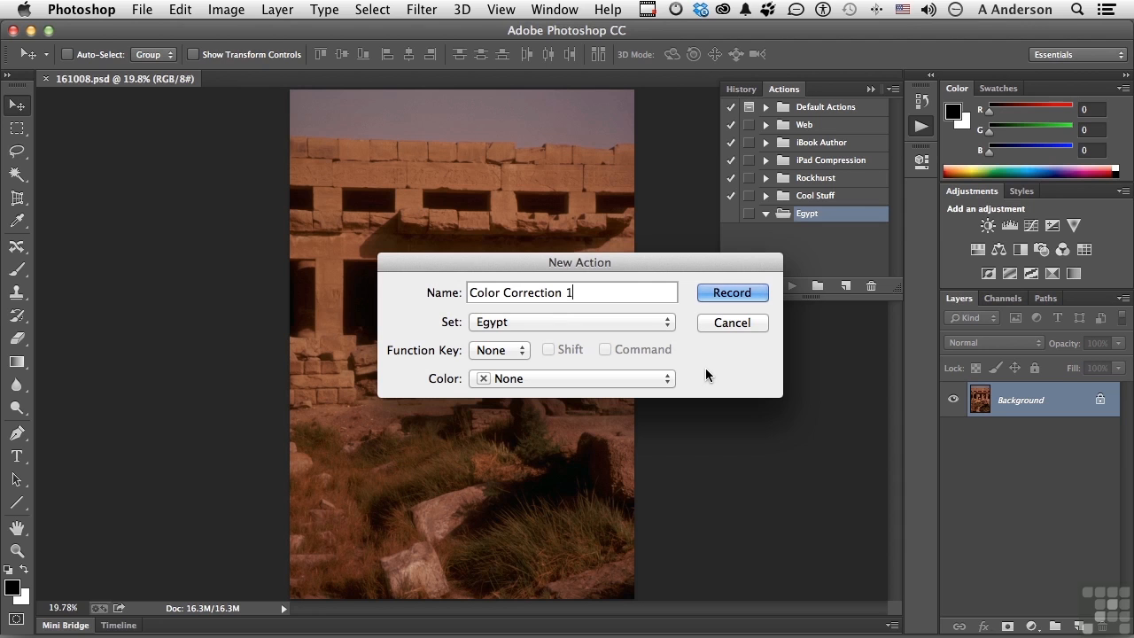
click(499, 349)
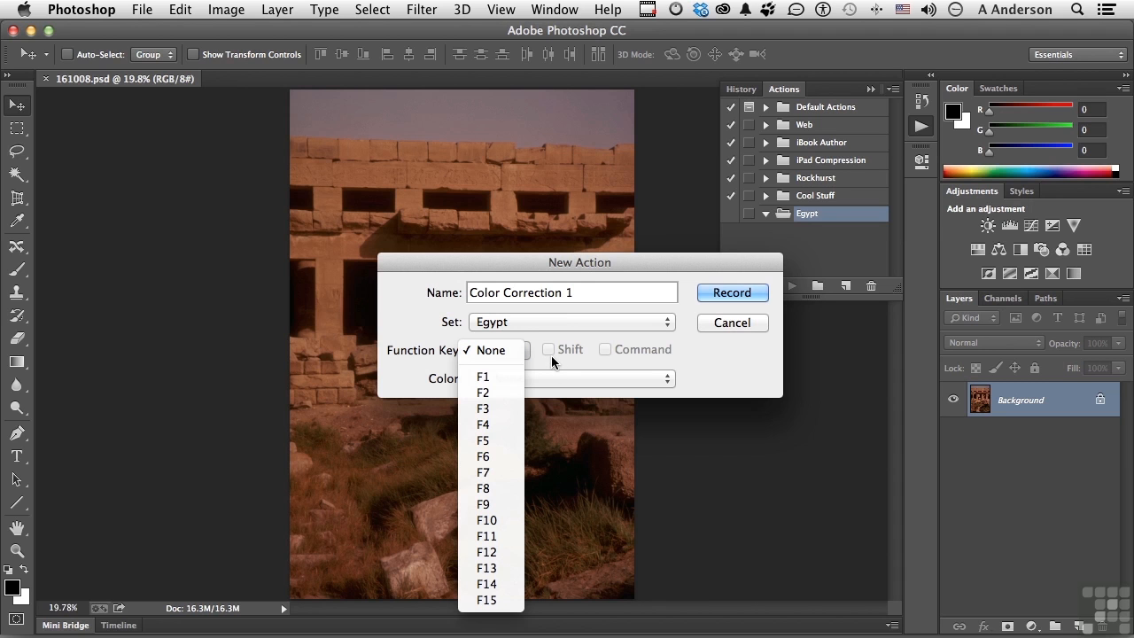
mouse_move(620, 361)
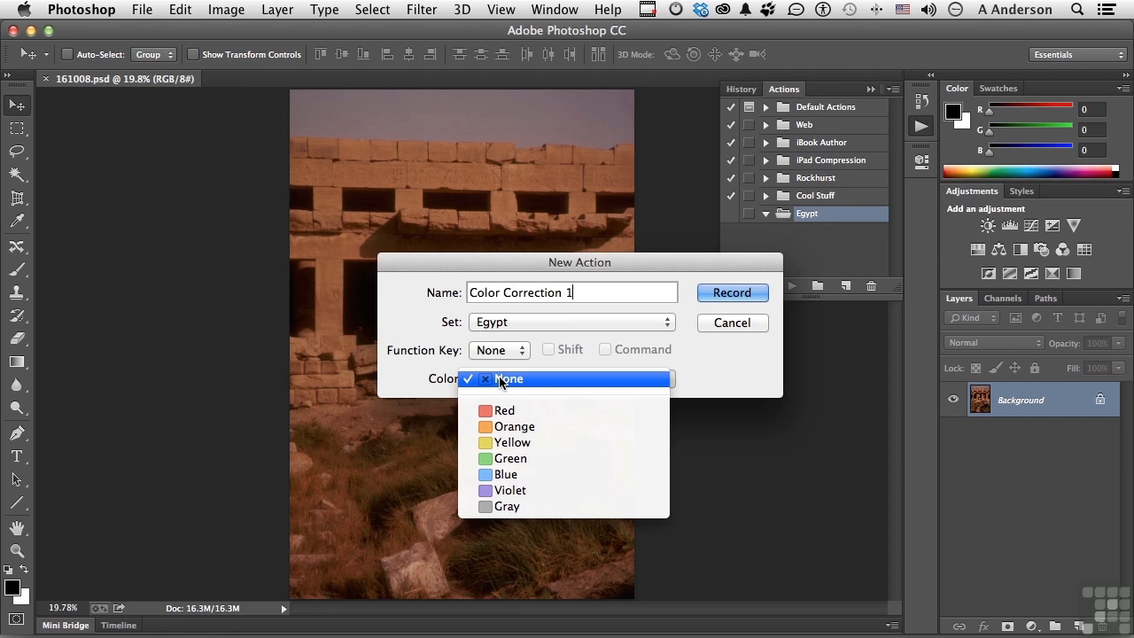
click(509, 378)
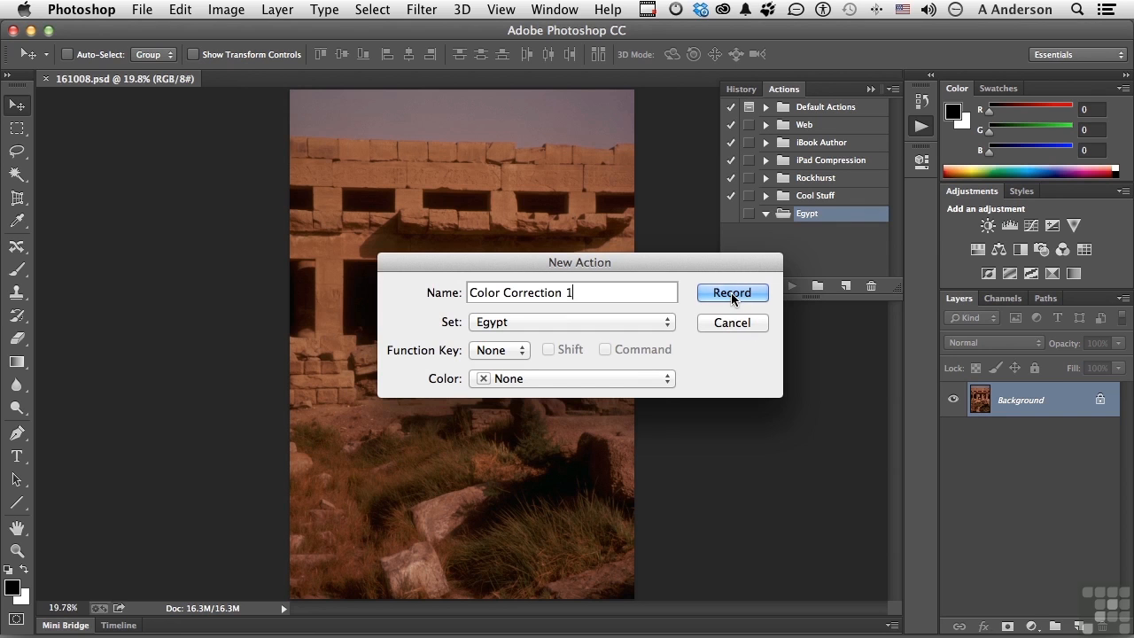
click(732, 292)
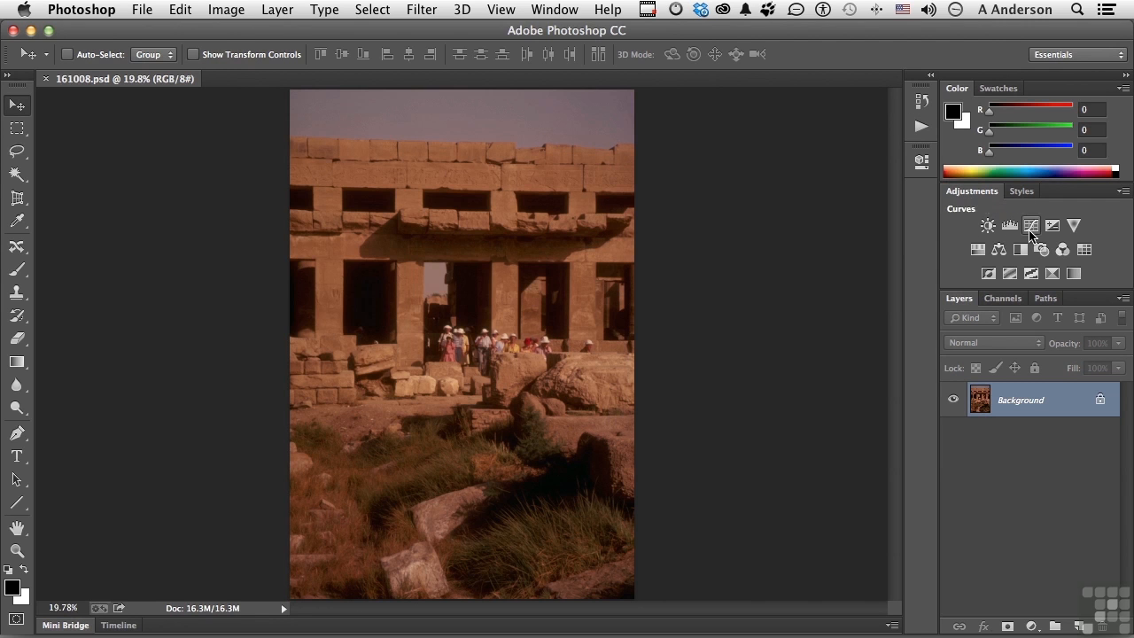
Add a Curves 1 adjustment layer above the temple photo's Background layer.
click(1030, 225)
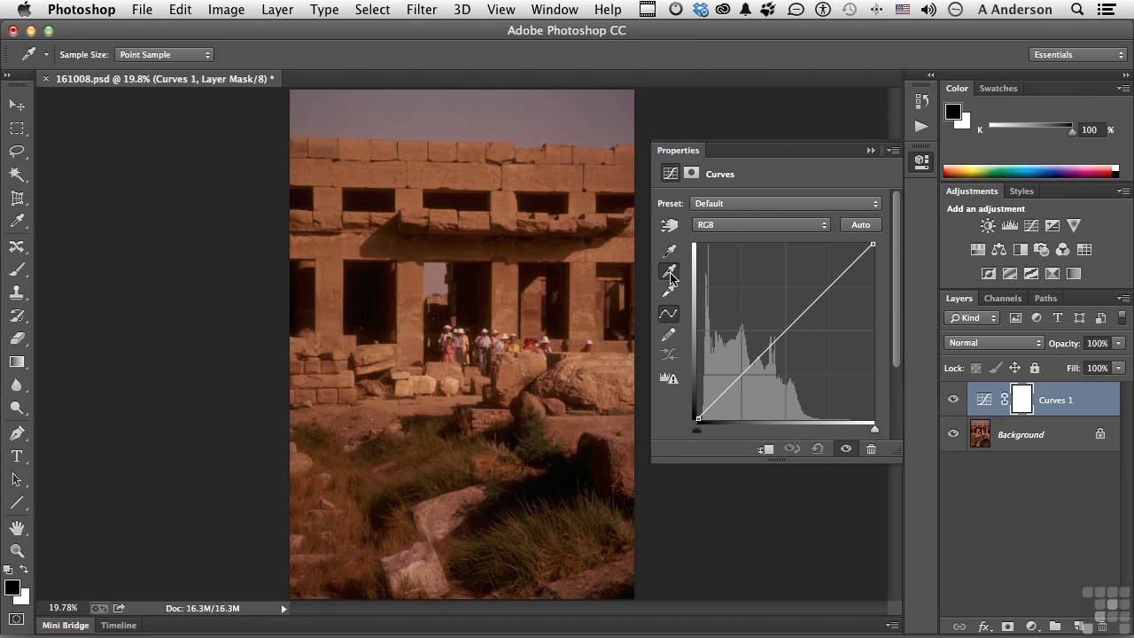
mouse_move(656, 232)
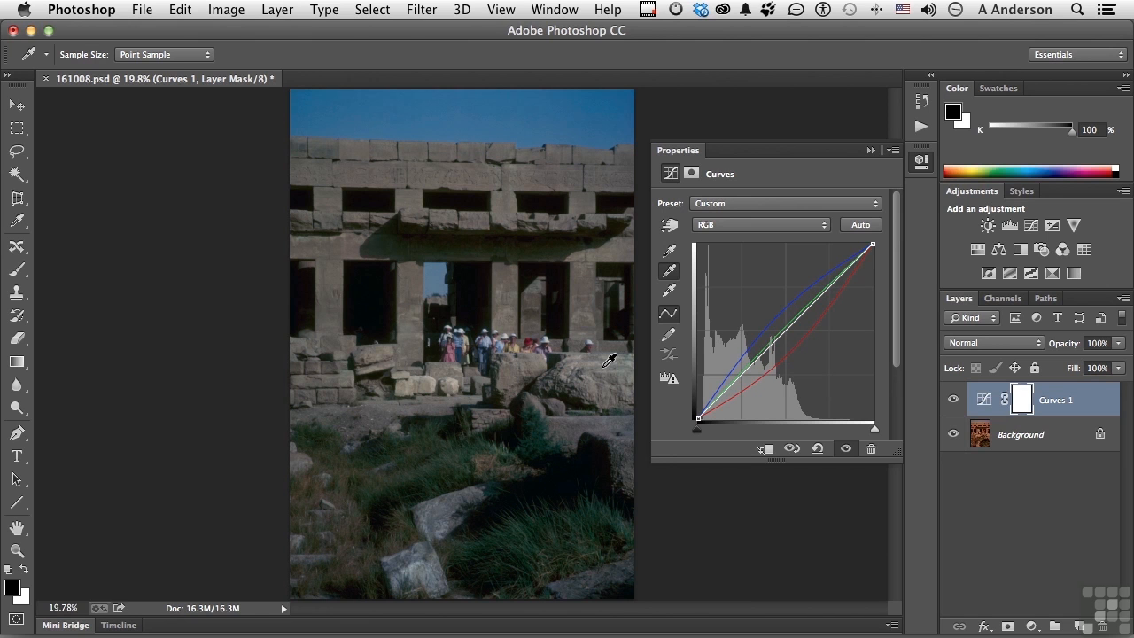
mouse_move(434, 166)
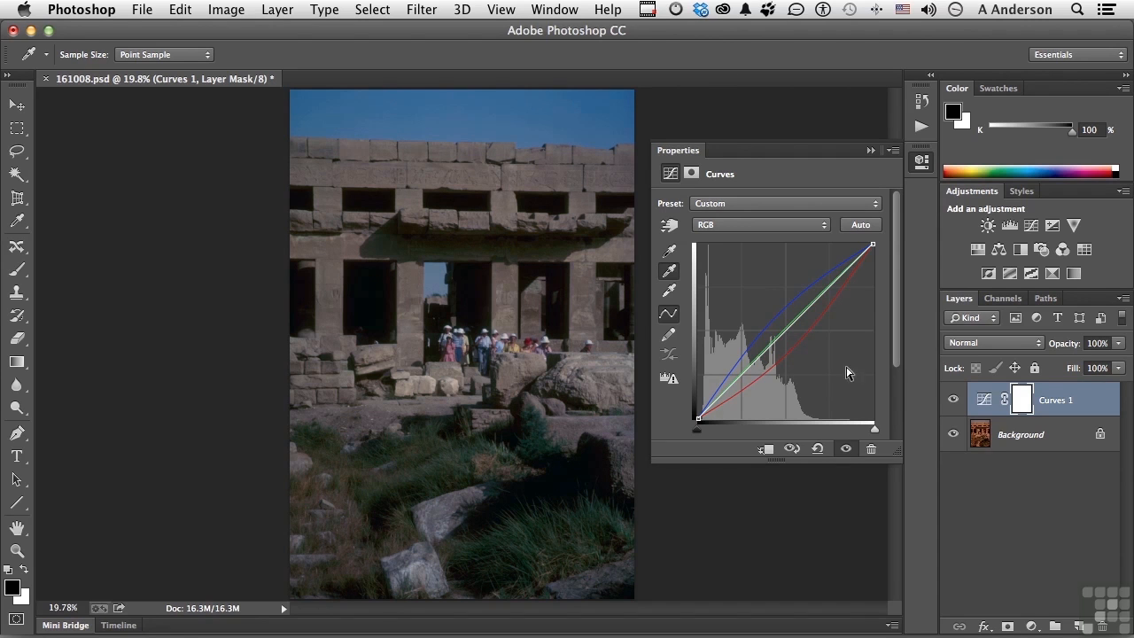
Add a midpoint on the RGB curve and nudge it up twice to brighten midtones.
click(953, 399)
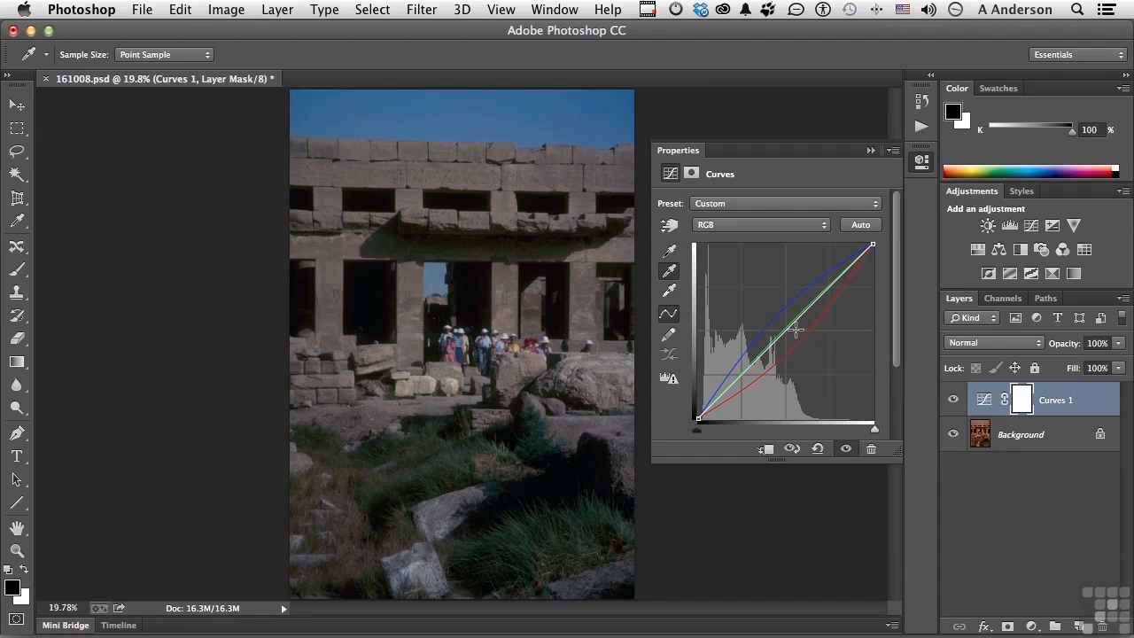
mouse_move(788, 330)
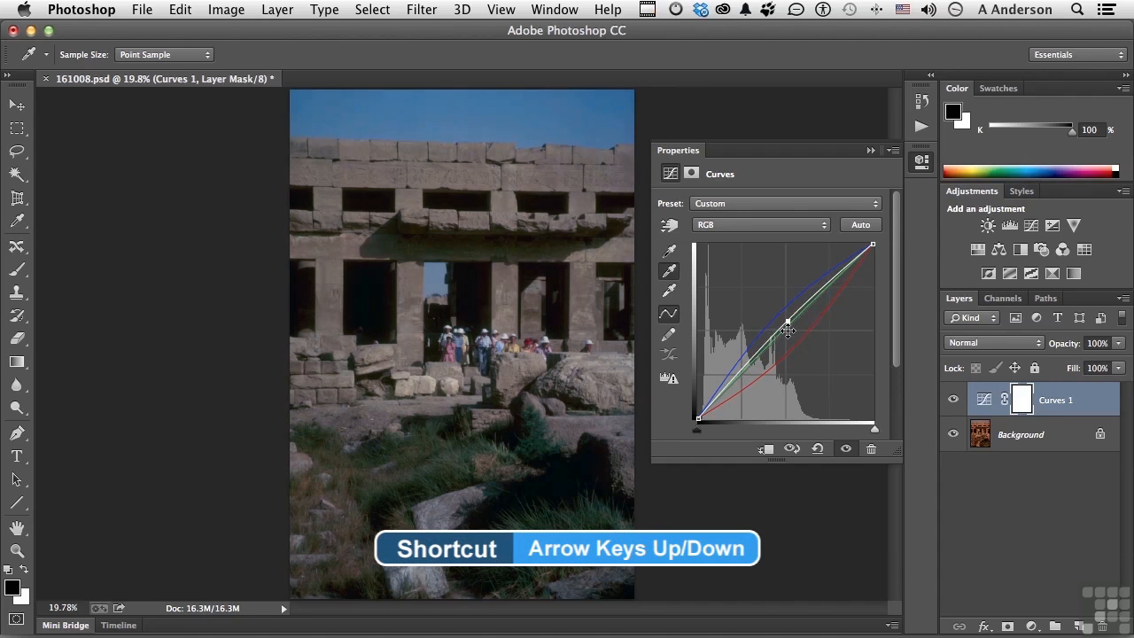
key(Up)
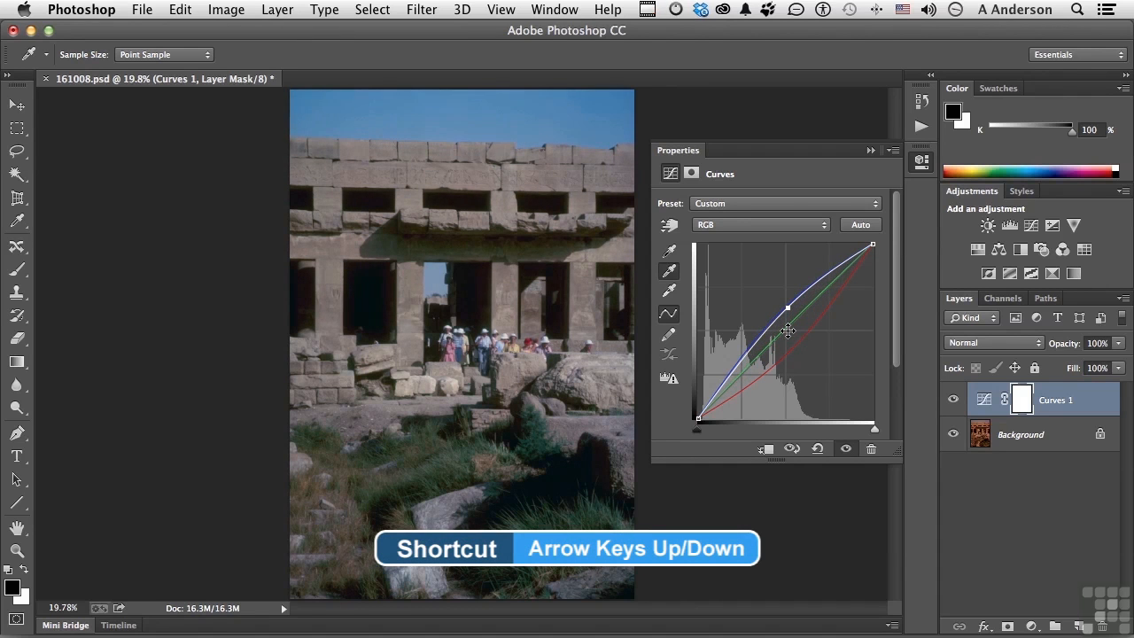
key(Up)
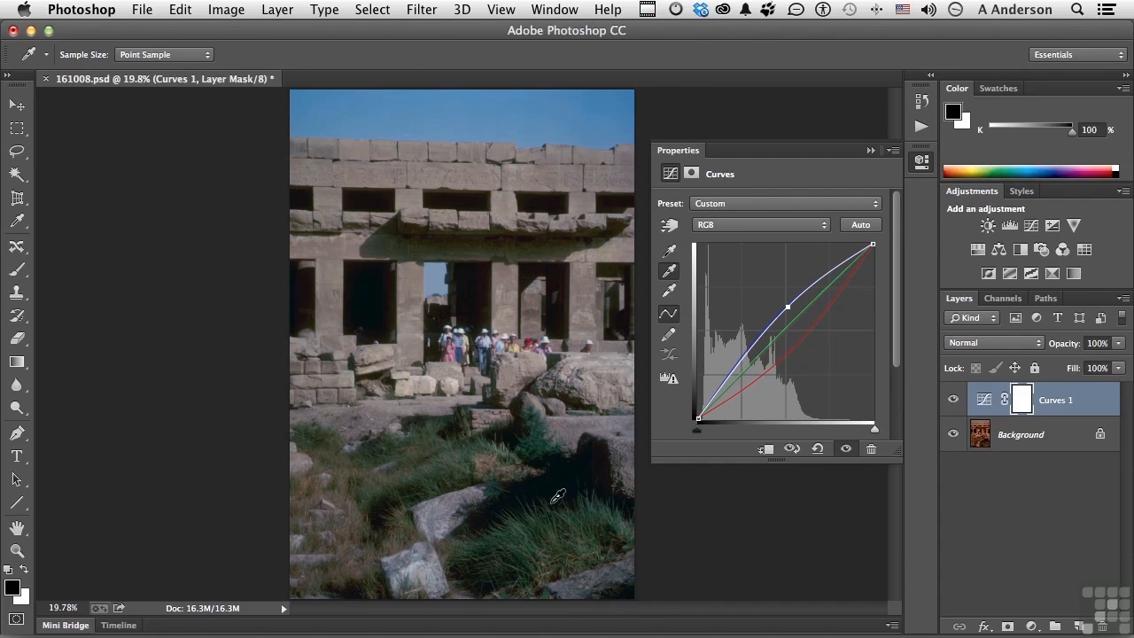
mouse_move(547, 359)
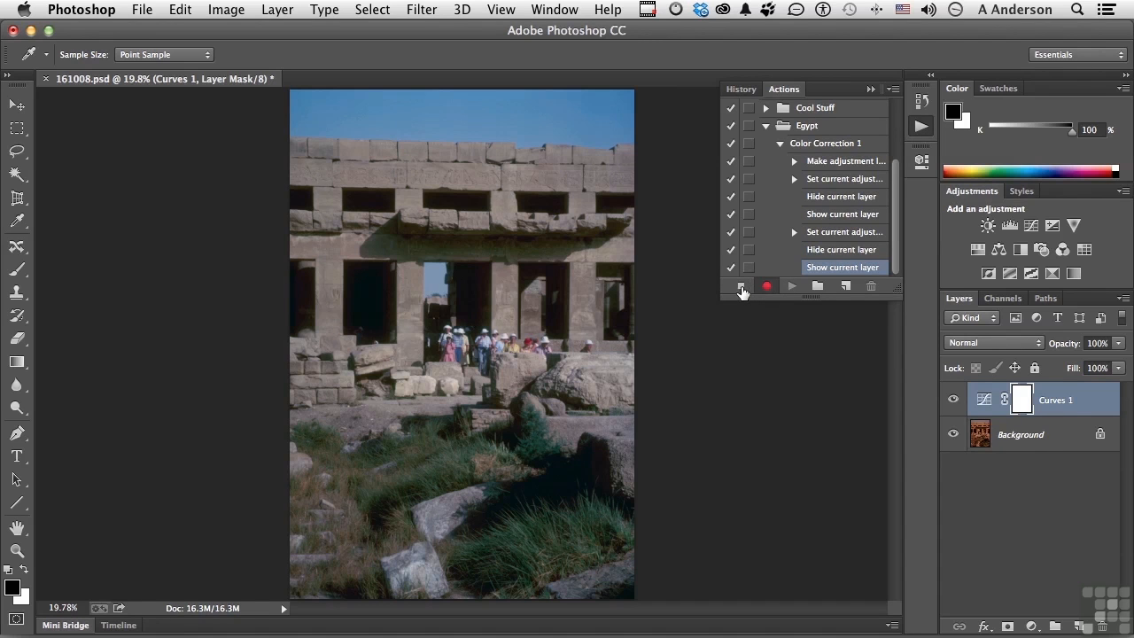
Stop recording and switch off the first Hide current layer step.
click(742, 285)
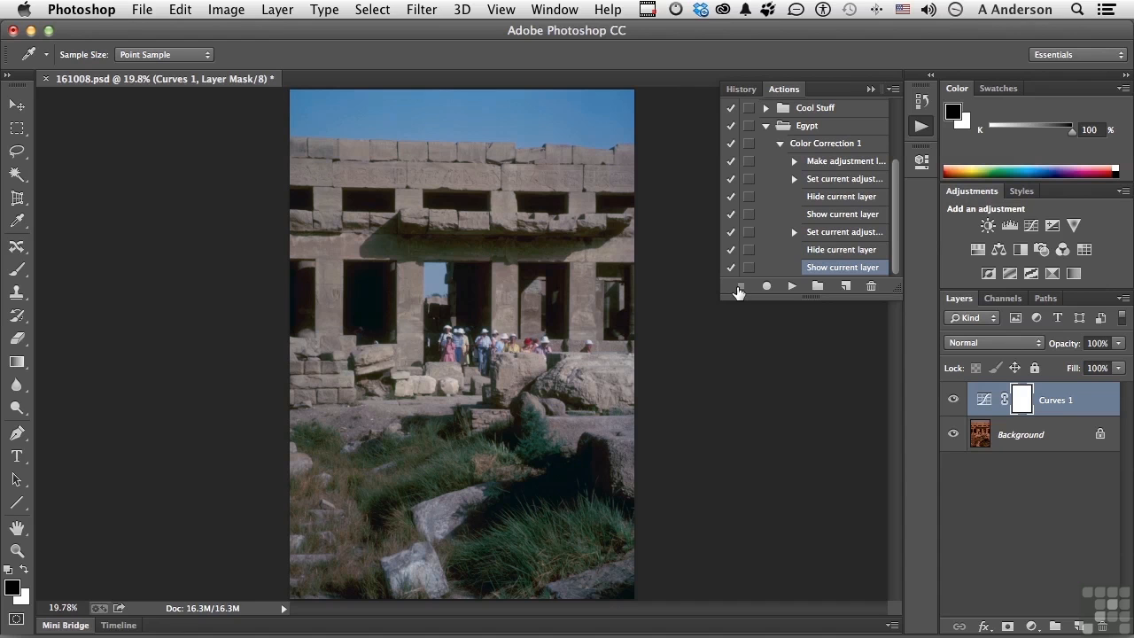
mouse_move(813, 300)
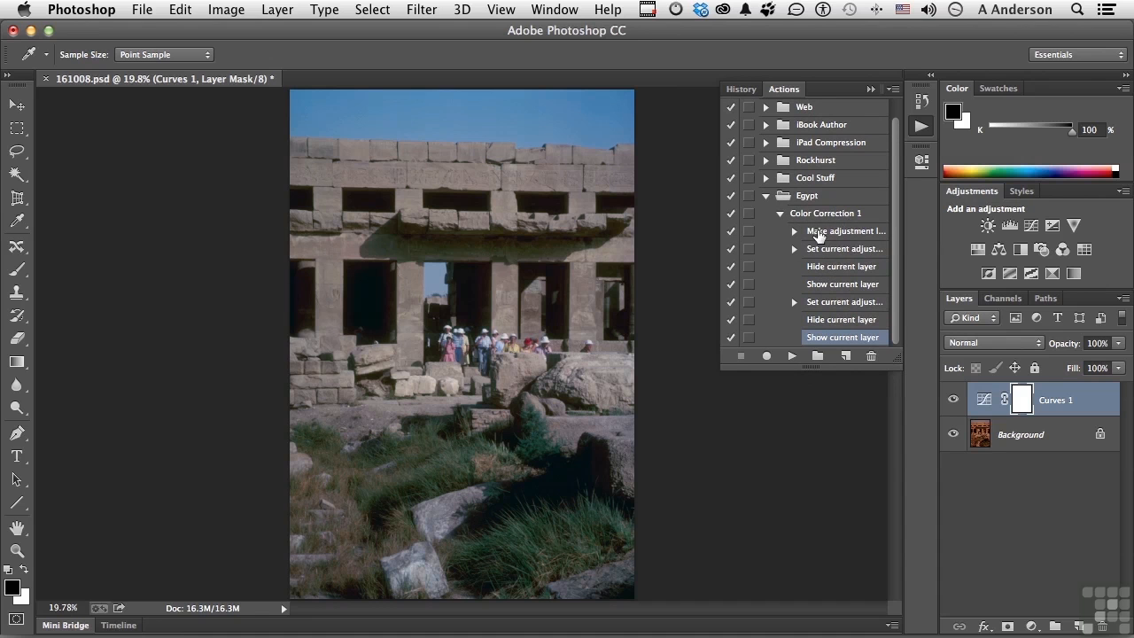
mouse_move(855, 251)
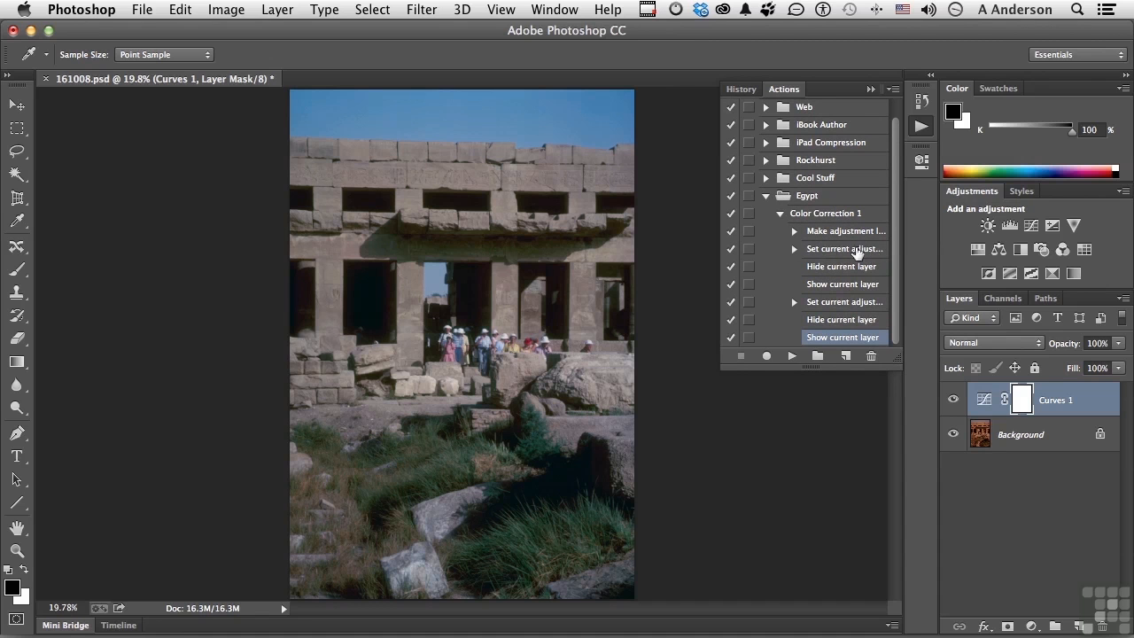
mouse_move(839, 288)
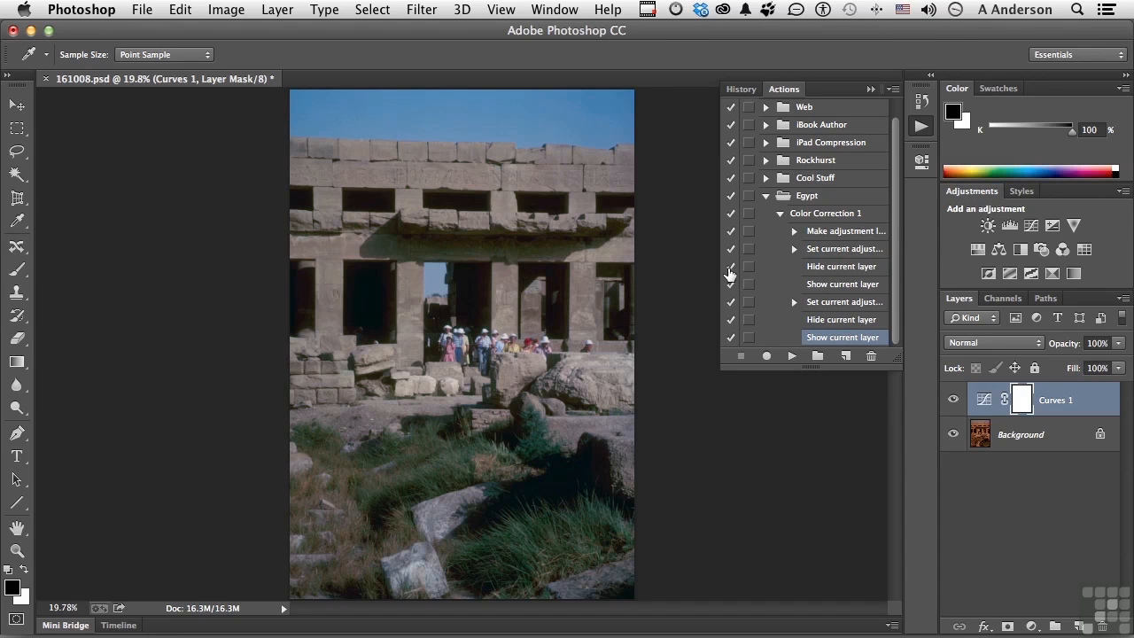
click(730, 266)
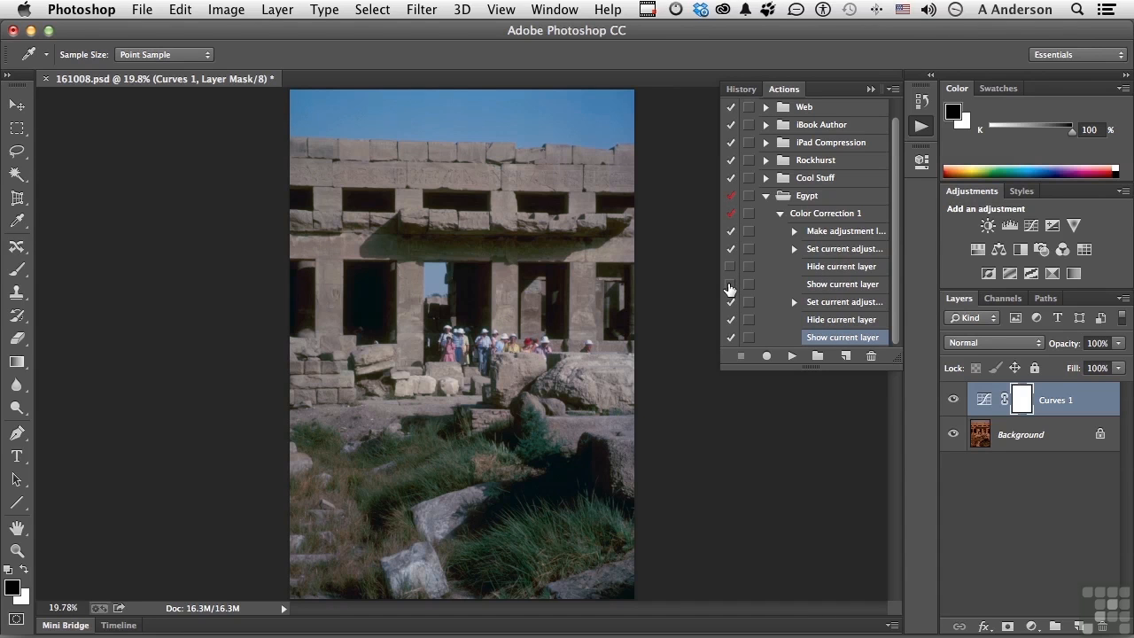
mouse_move(728, 273)
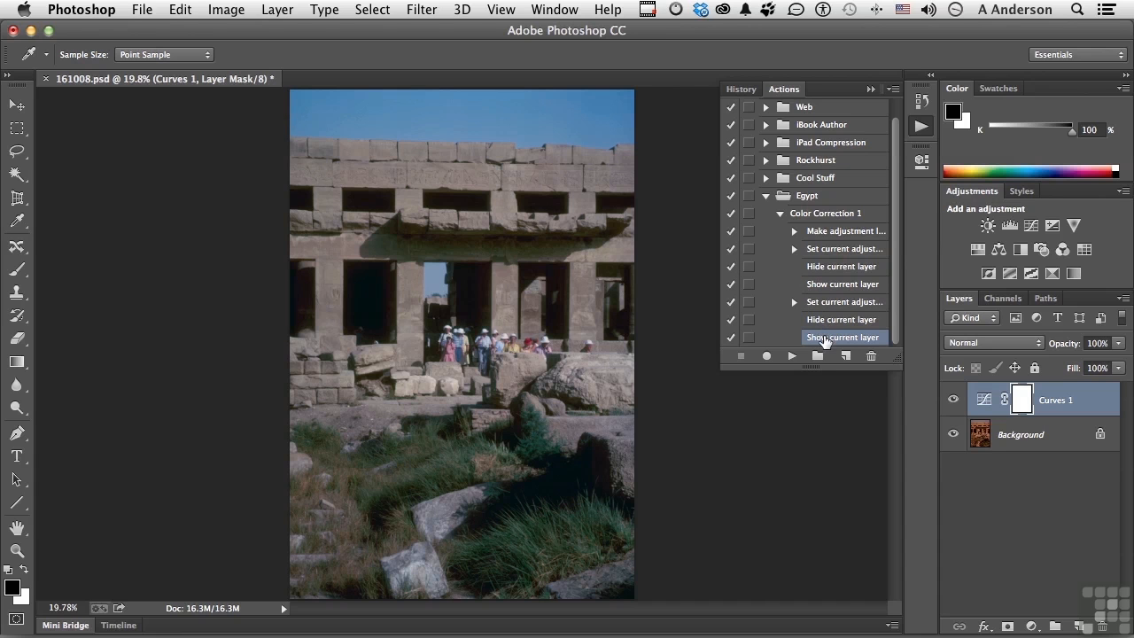
mouse_move(841, 265)
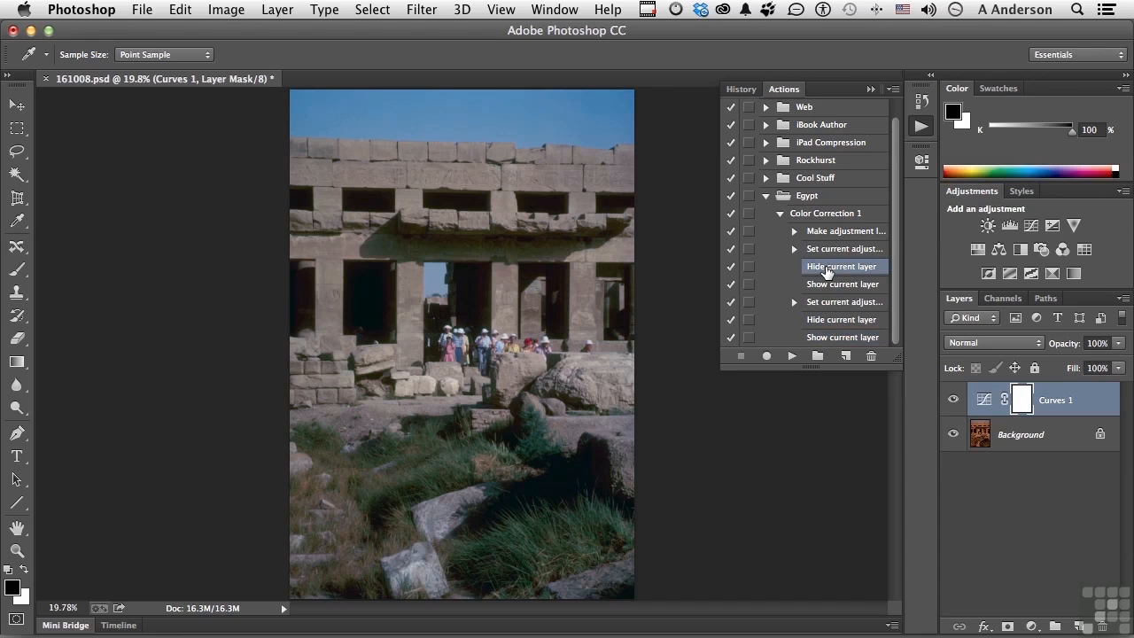
Delete the Hide and Show current layer steps in two confirmed deletions.
click(841, 284)
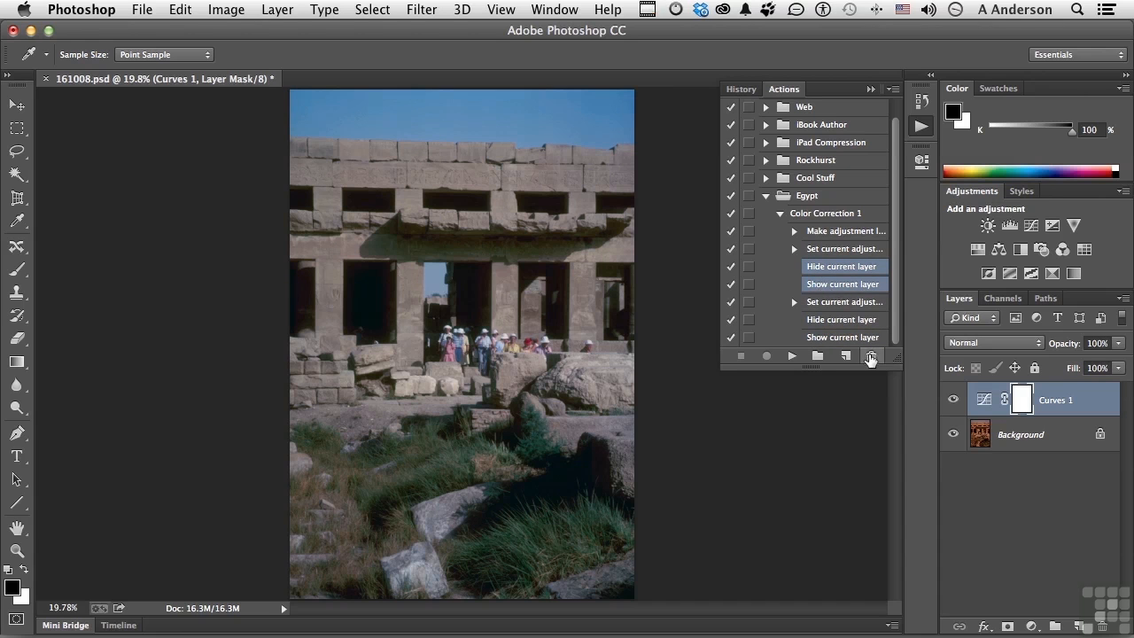
click(870, 355)
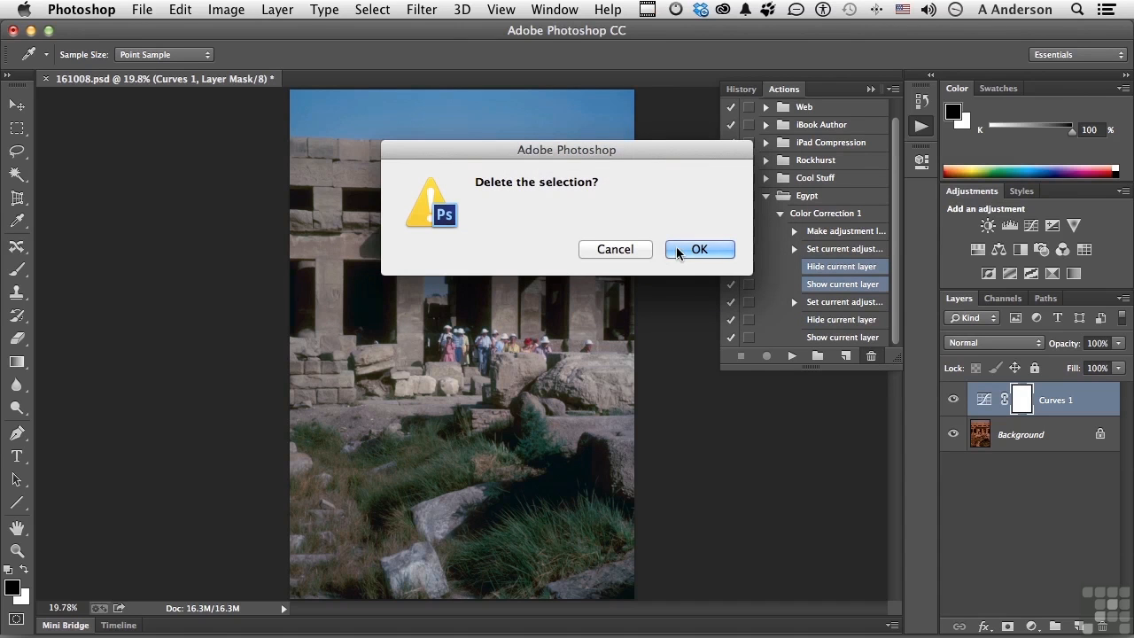
click(699, 248)
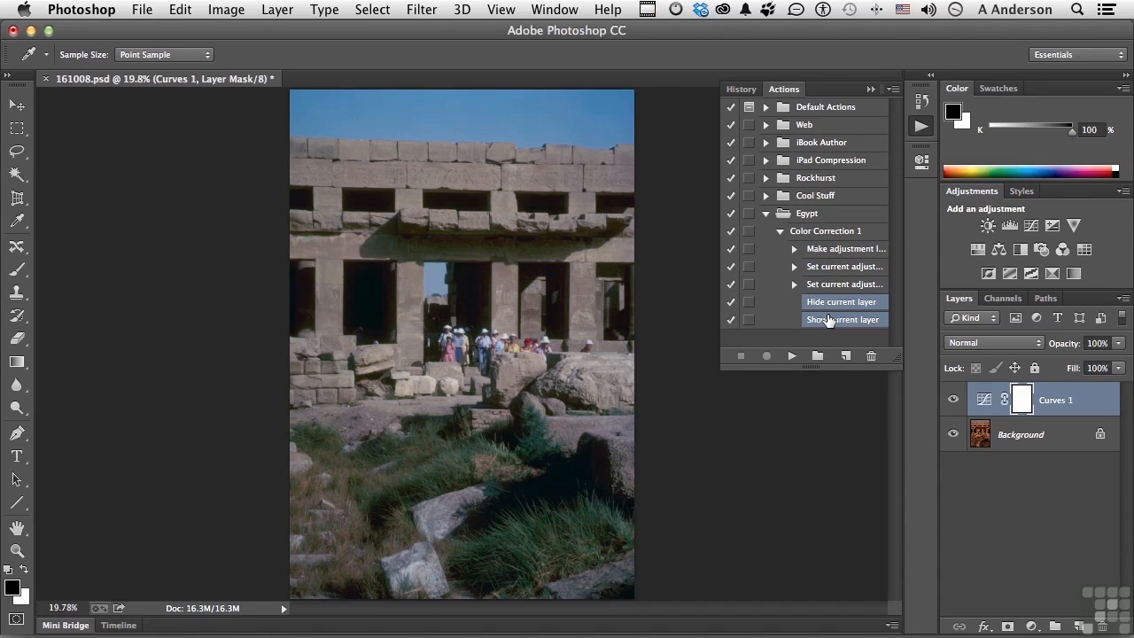
mouse_move(848, 332)
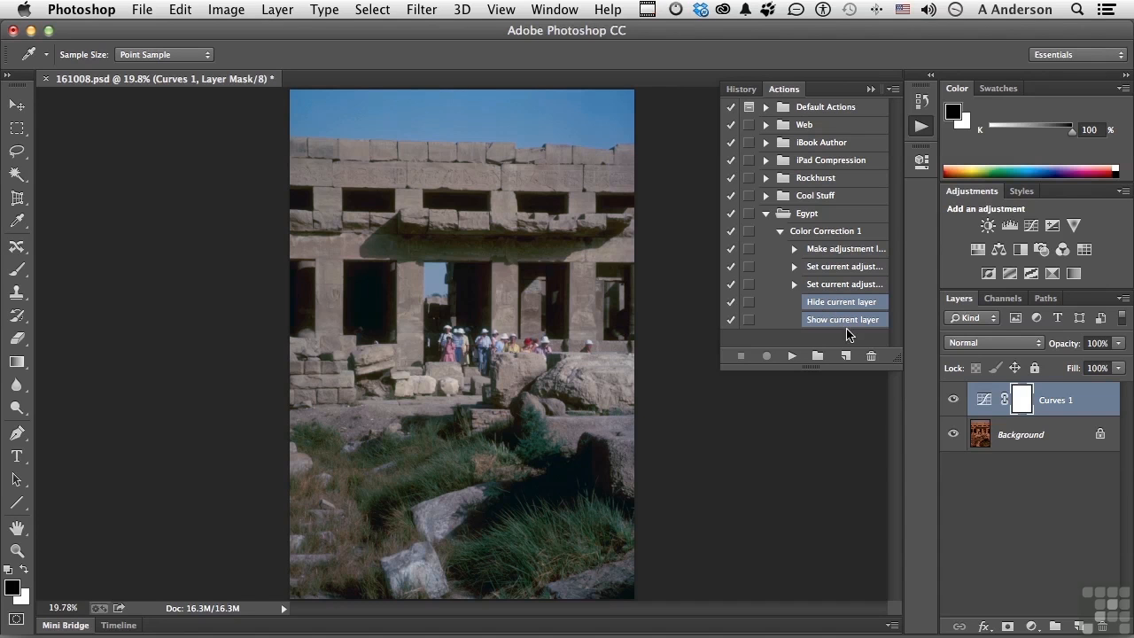
click(871, 355)
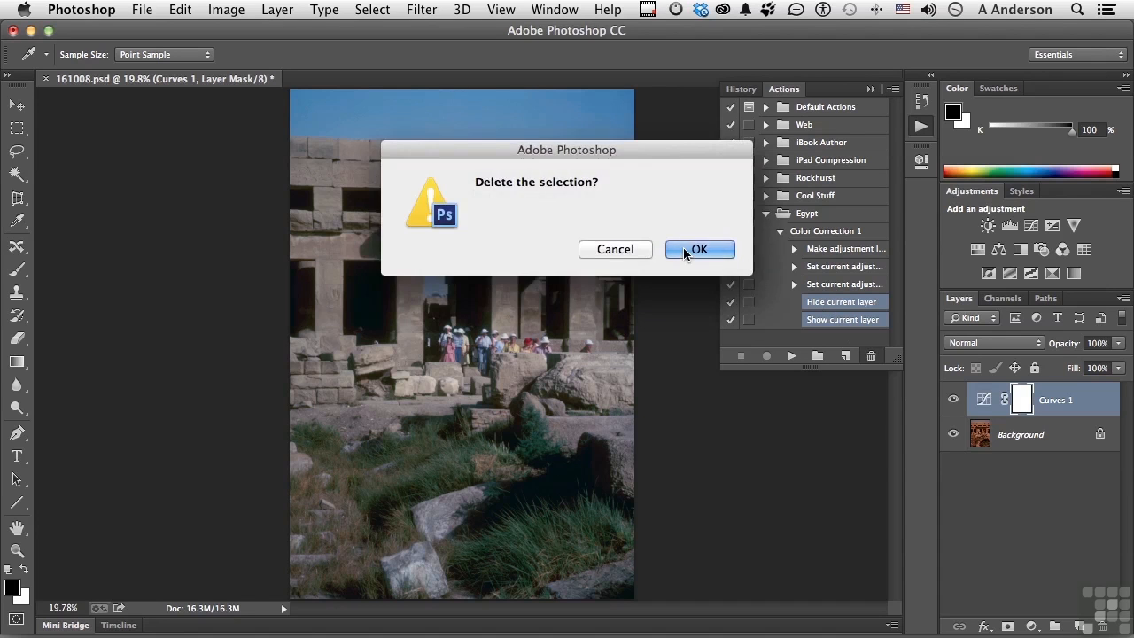
click(699, 249)
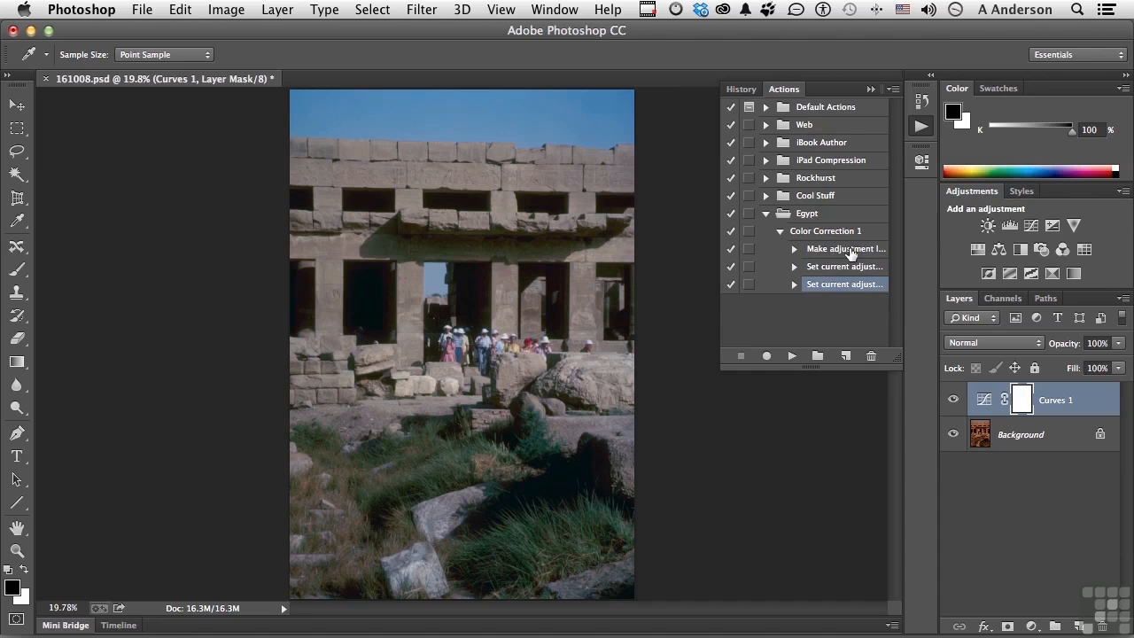
mouse_move(863, 317)
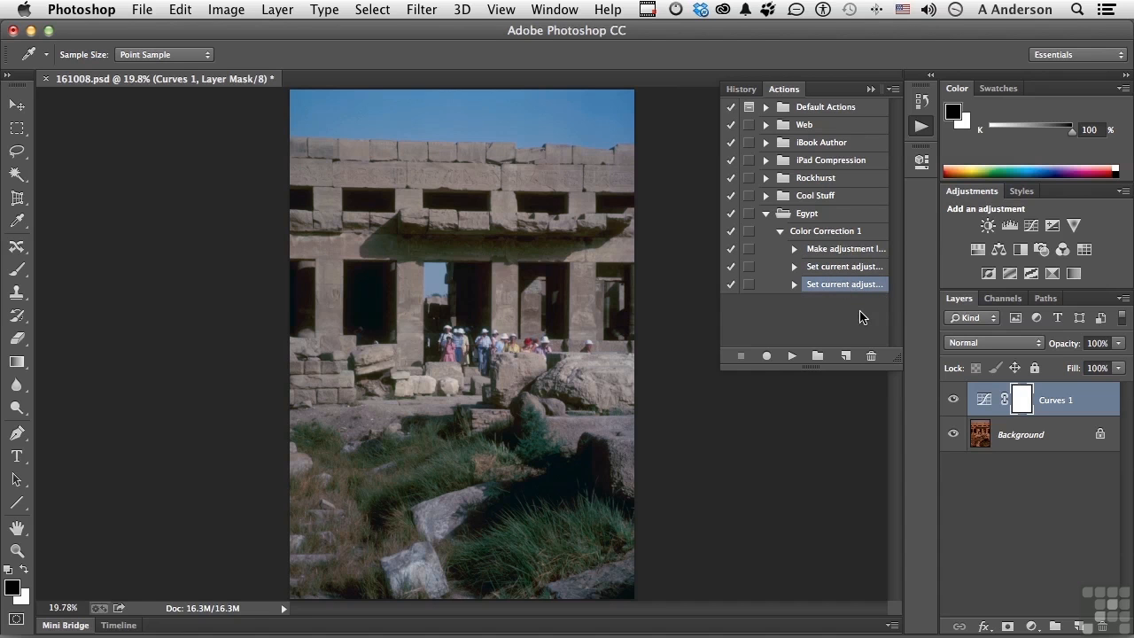
mouse_move(797, 264)
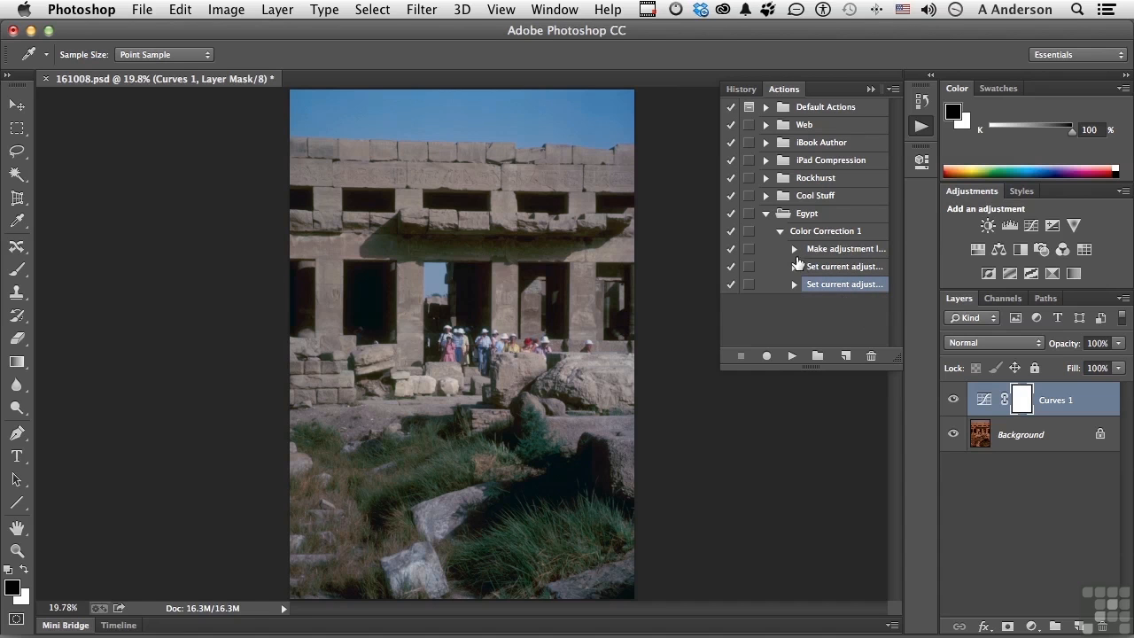
Peek at the Make adjustment layer step's details, then collapse Color Correction 1.
click(793, 248)
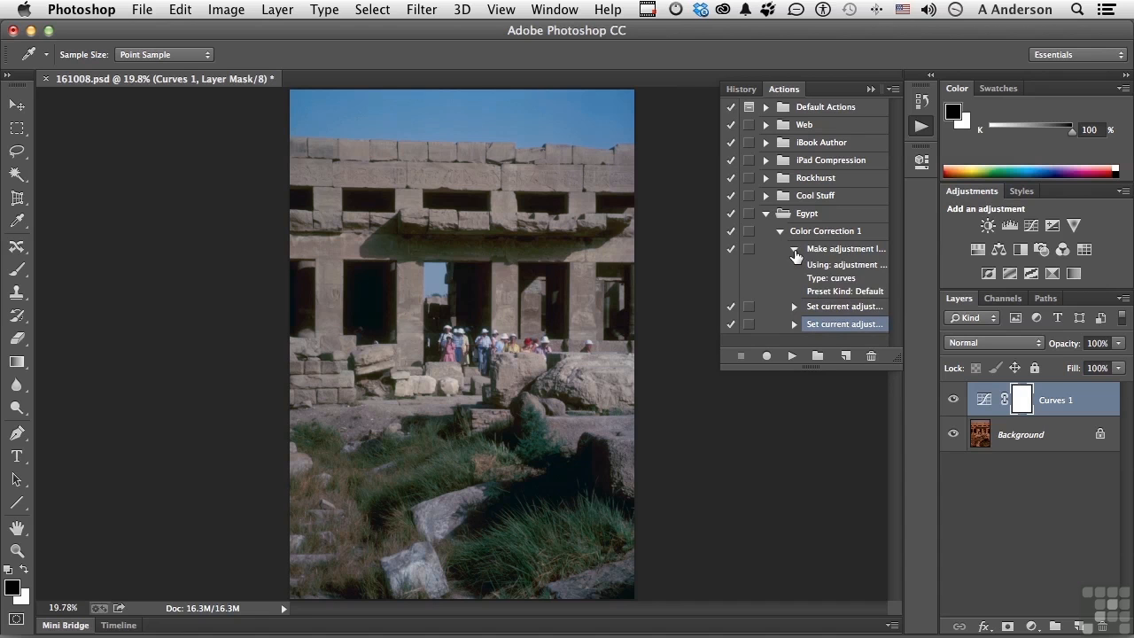
click(794, 248)
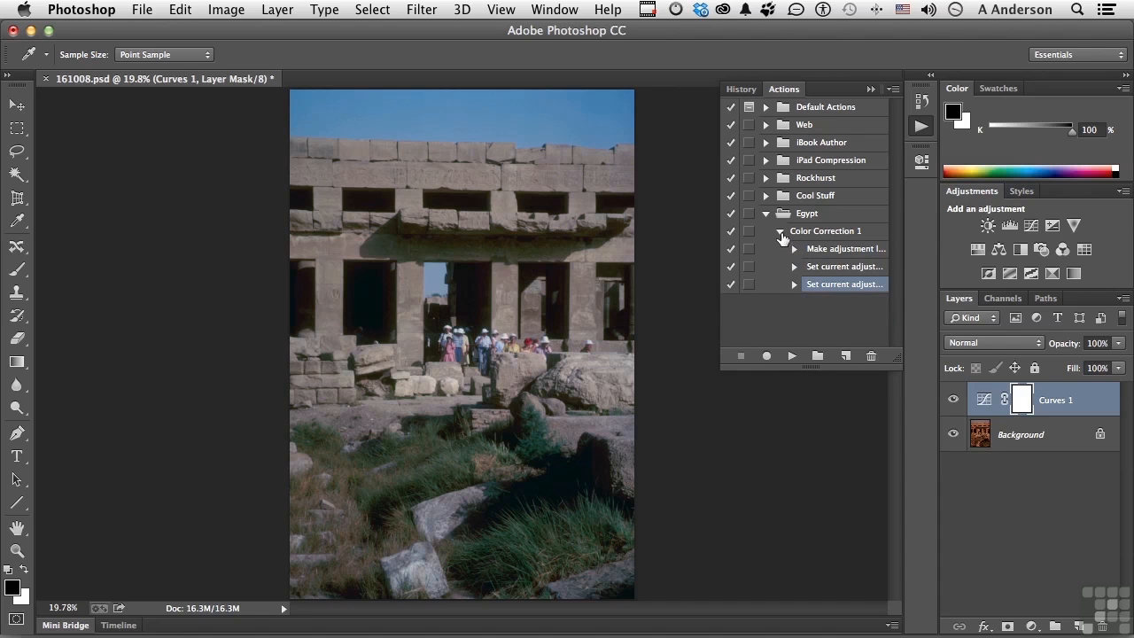
click(779, 231)
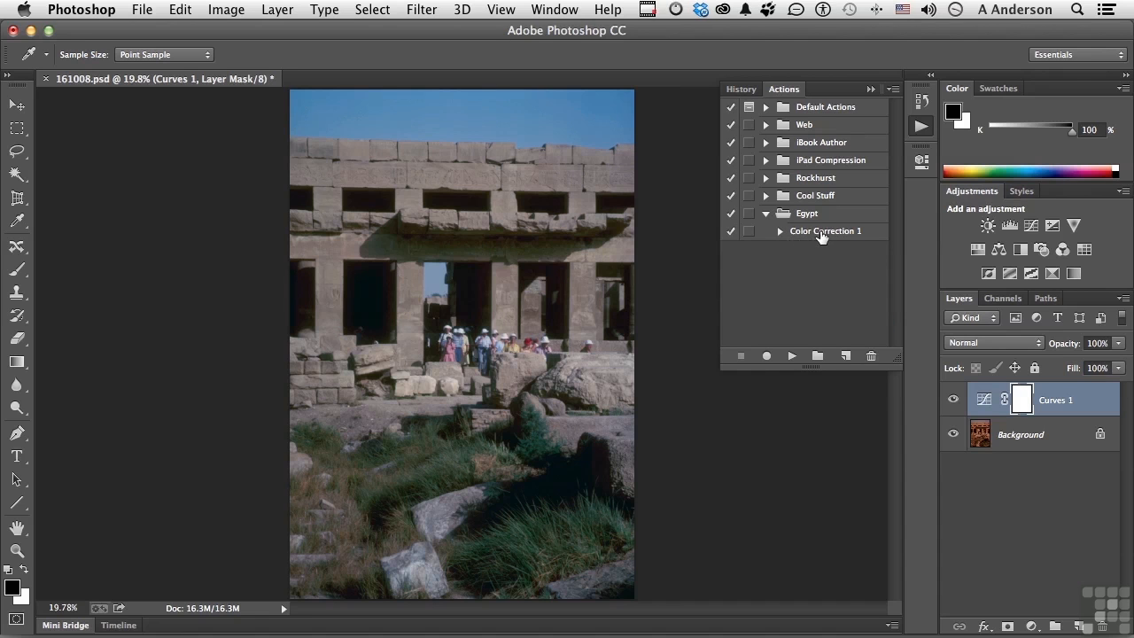